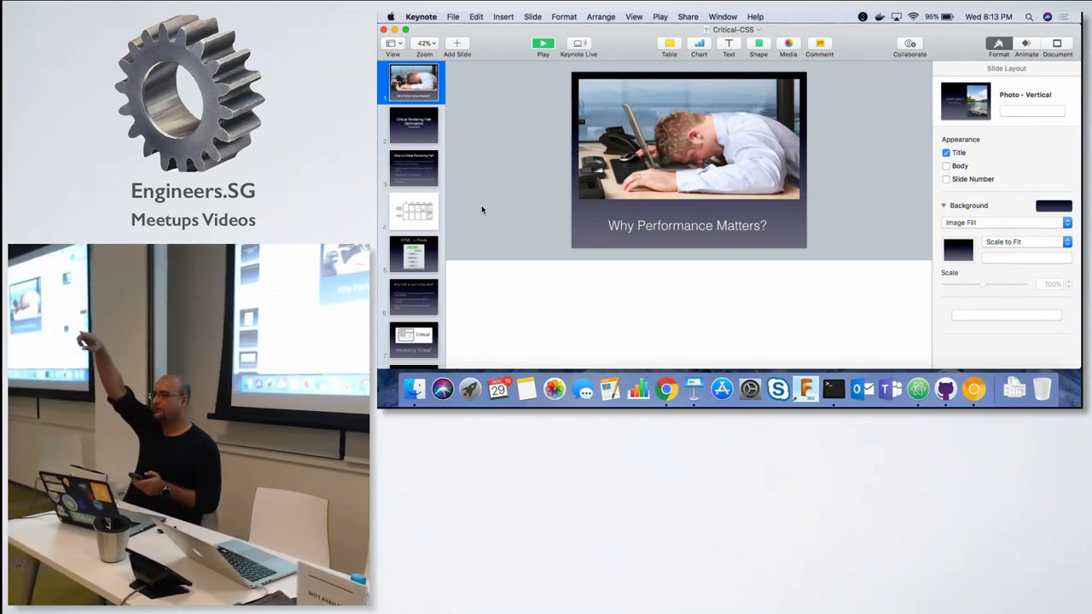
- Show the normal demo page with its recorded performance profile and load-timing event log
left_click(543, 42)
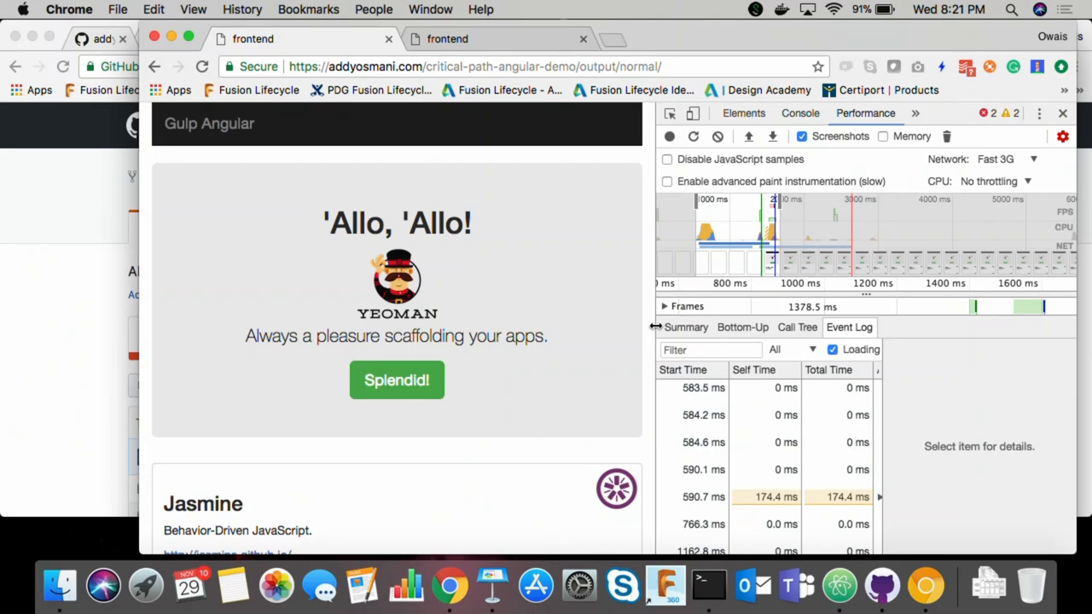
- Bring Atom forward and scroll app/index.html to show the styles/main.css stylesheet link
left_click(665, 586)
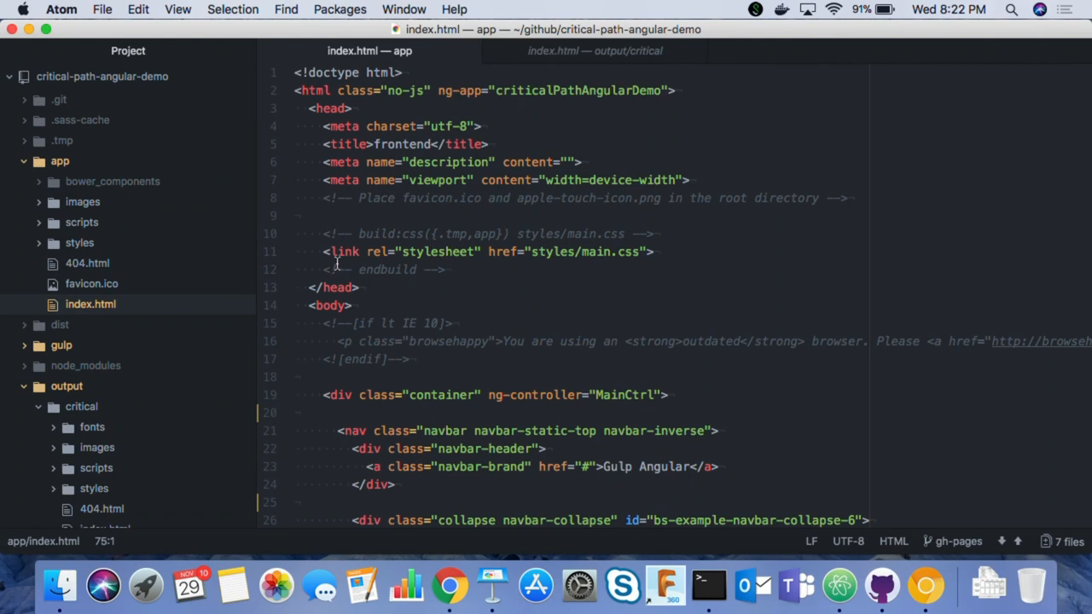
scroll("down", 3)
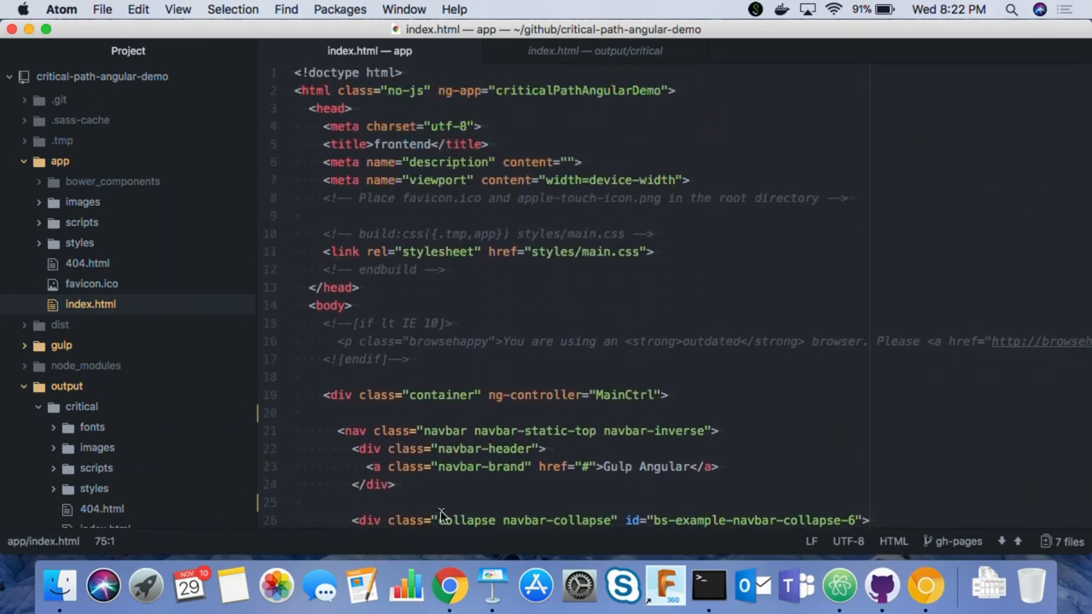
mouse_move(449, 585)
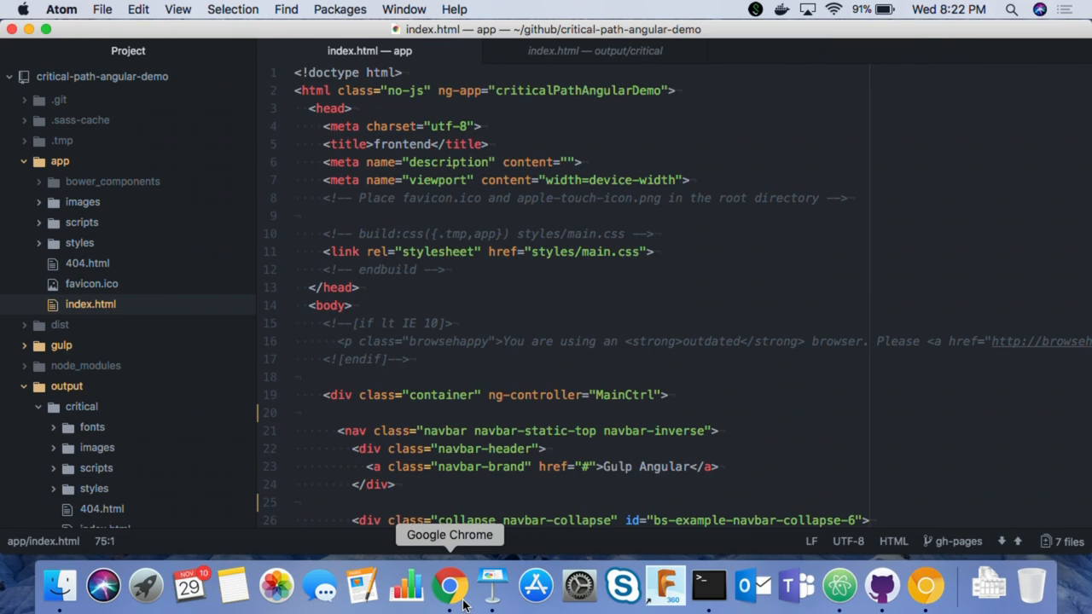
- Record a fresh Fast 3G performance profile while reloading the normal demo page
left_click(450, 586)
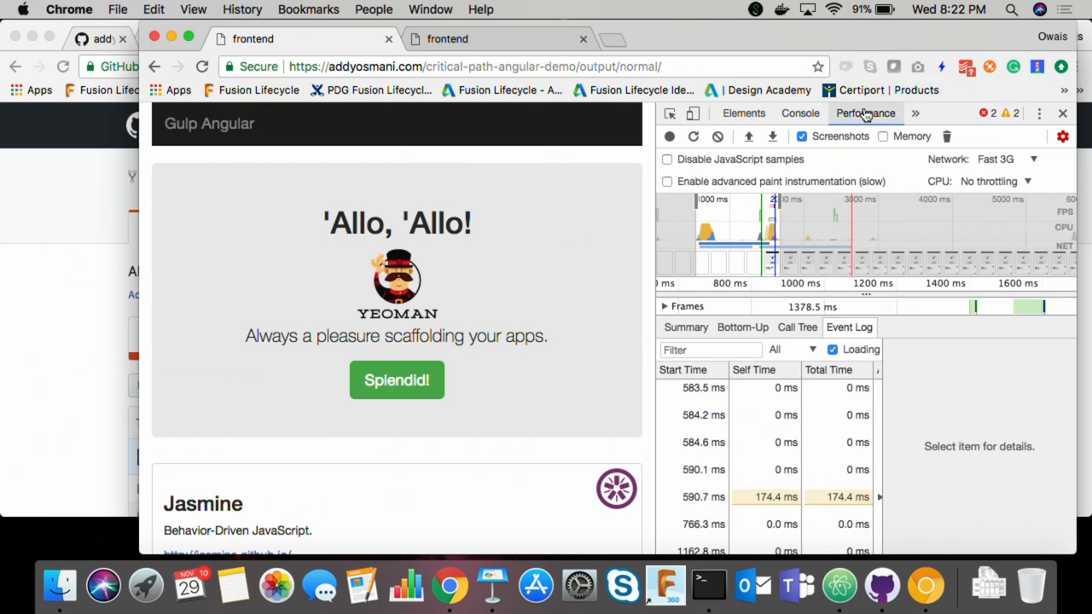
mouse_move(693, 137)
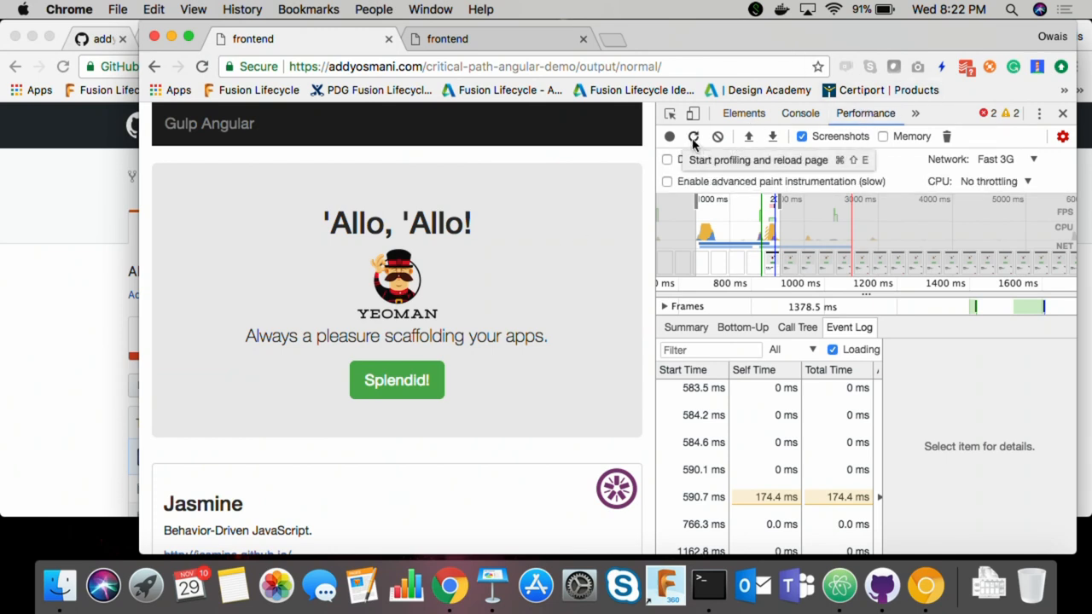
left_click(694, 136)
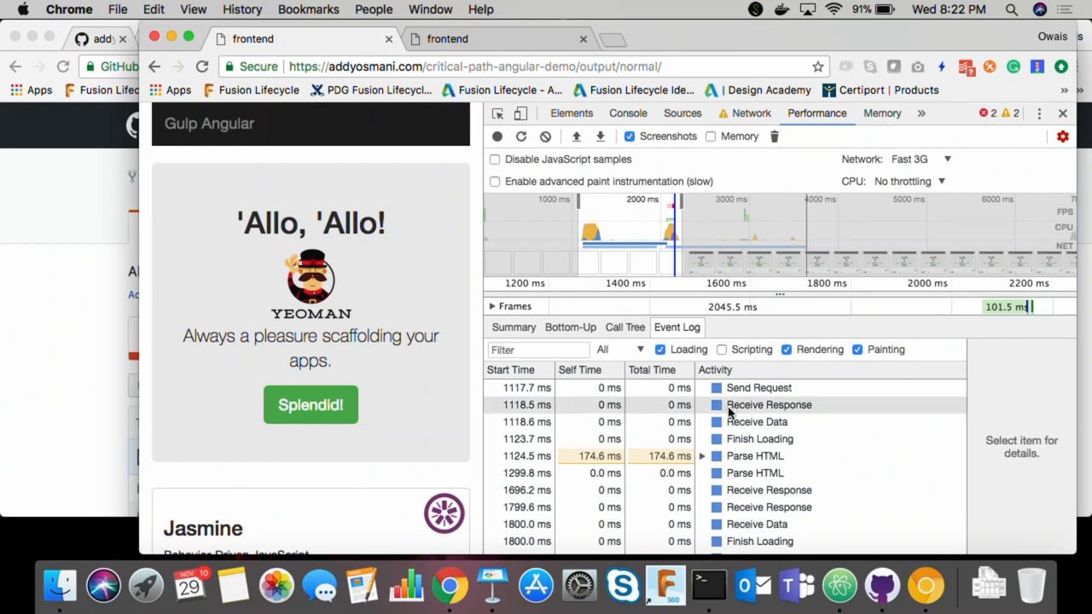
- Inspect the Receive Response, Send Request, Finish Loading and two Parse HTML events
left_click(769, 405)
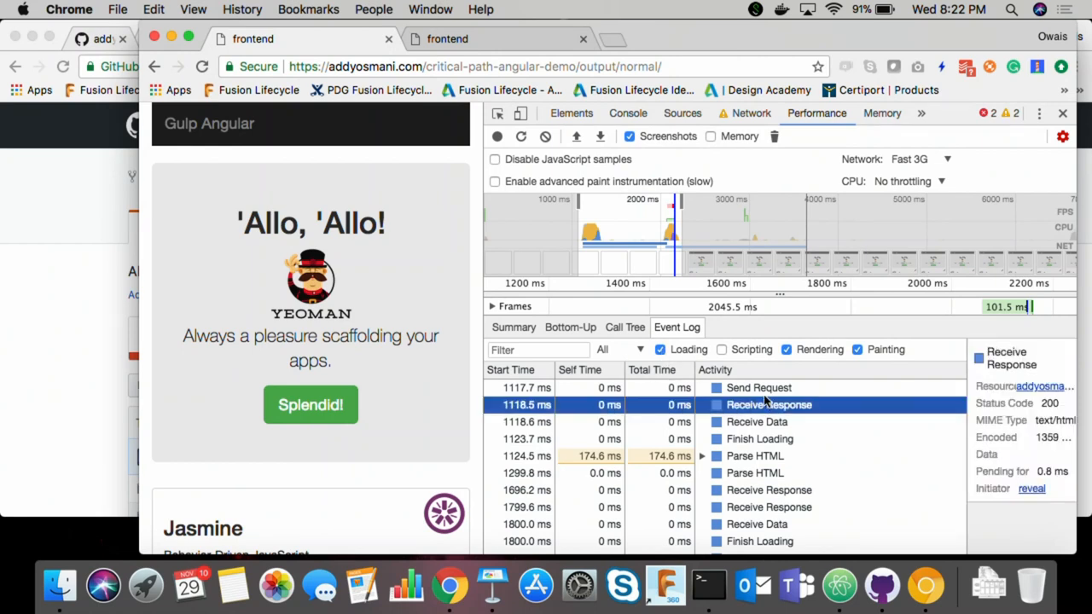
left_click(758, 387)
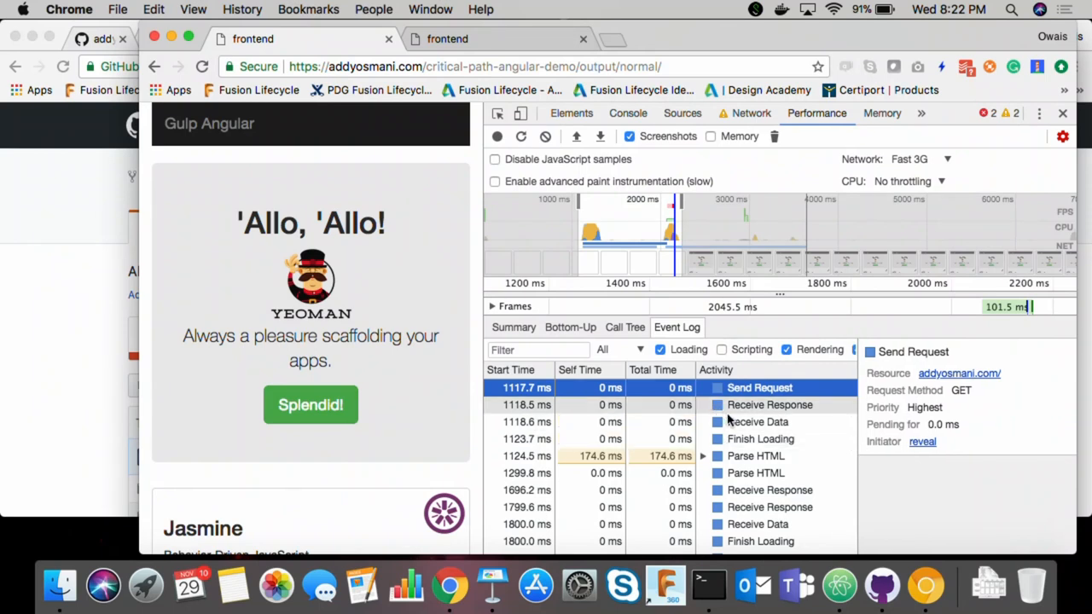
mouse_move(740, 417)
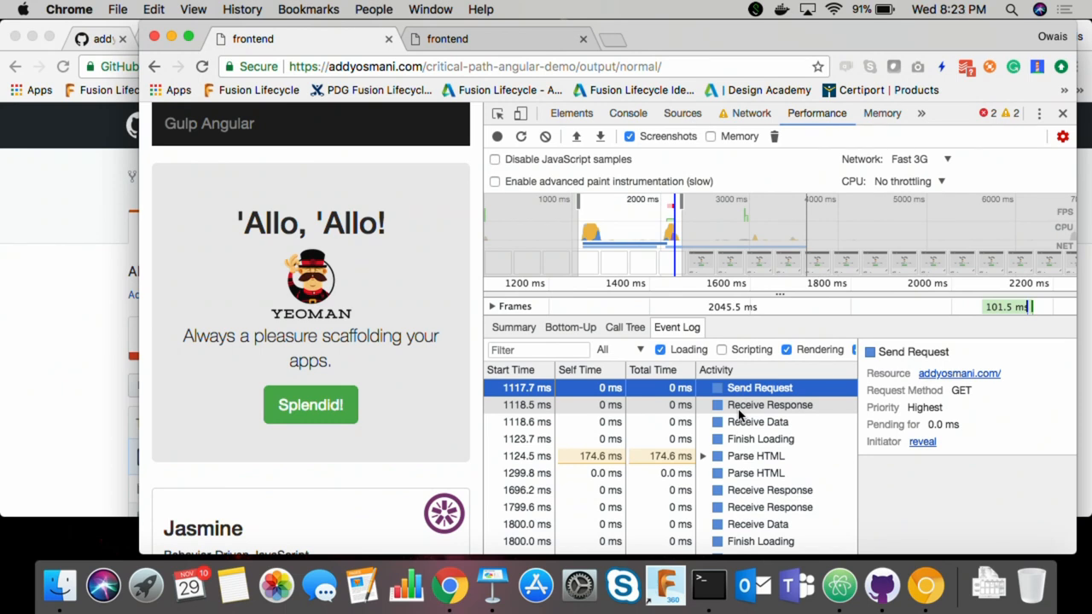
left_click(761, 439)
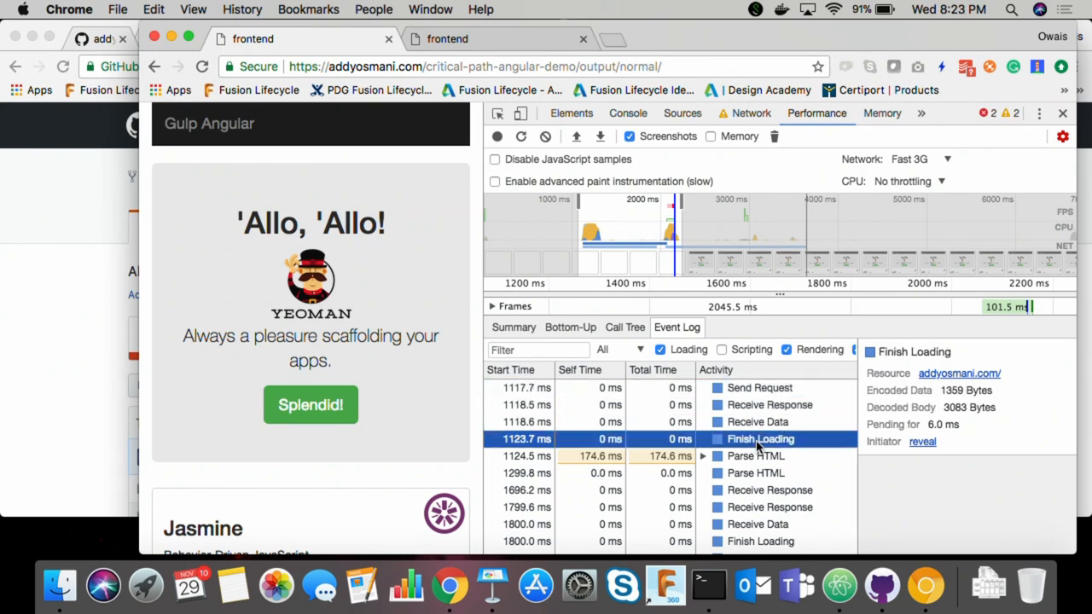
left_click(756, 456)
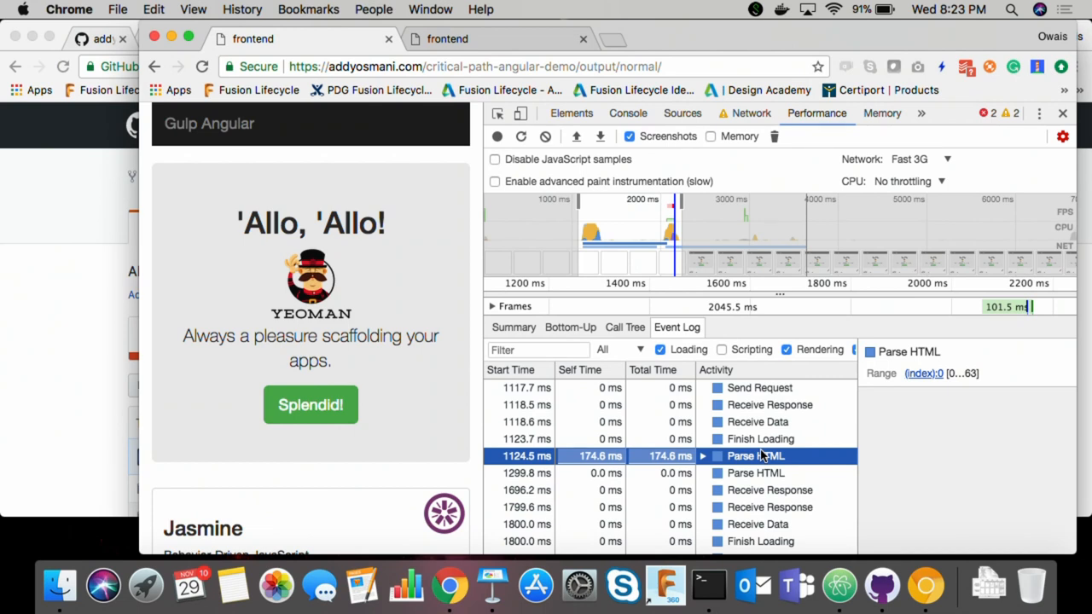
left_click(770, 463)
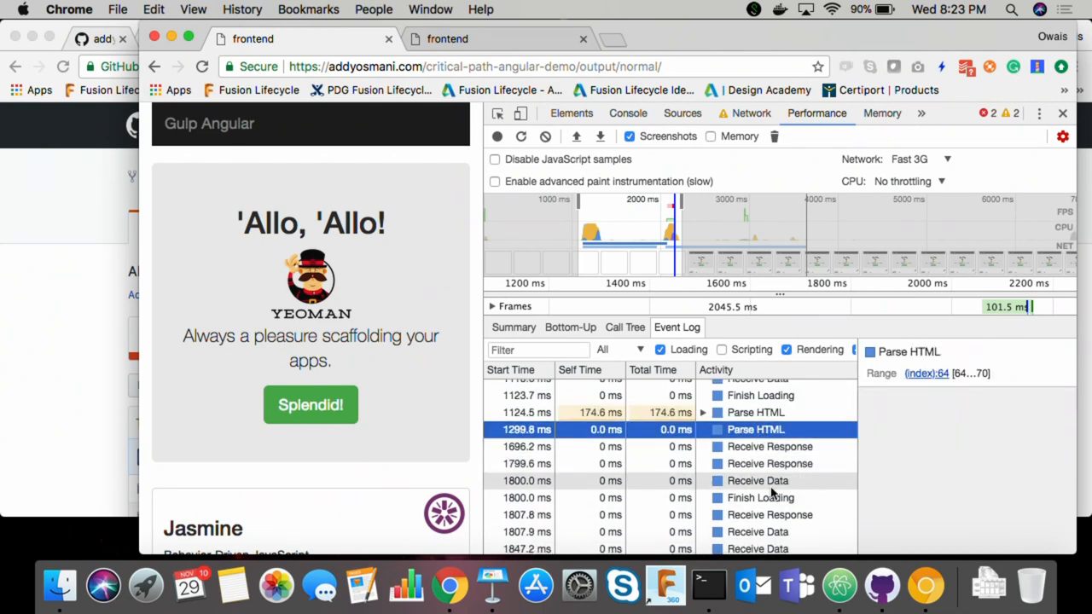
- Inspect yeoman.png and main.css data arriving, then the first Paint at about 2155 ms
left_click(758, 495)
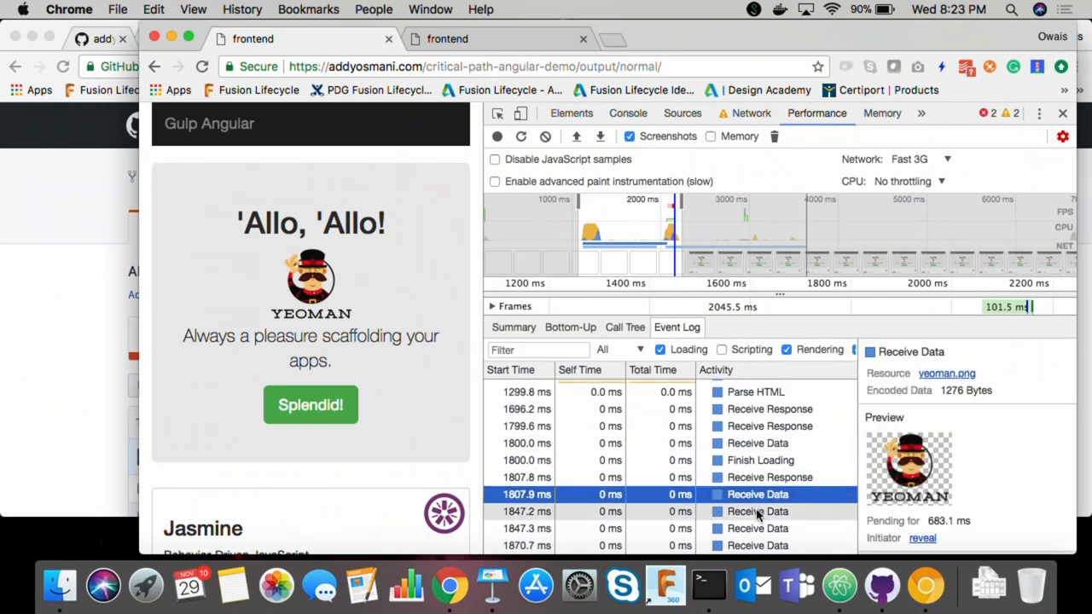
scroll("down", 3)
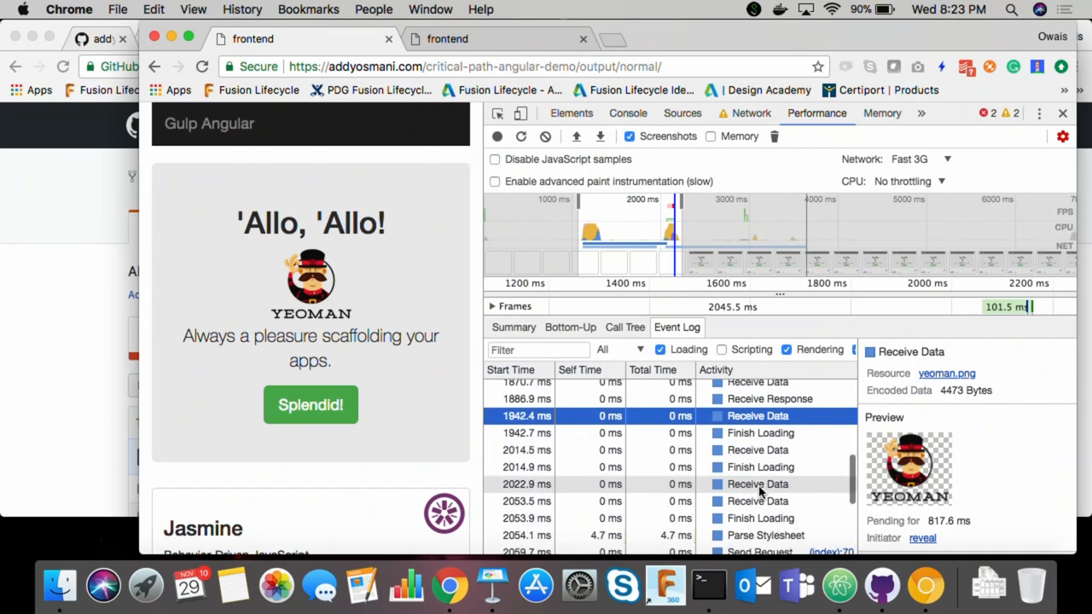
left_click(758, 484)
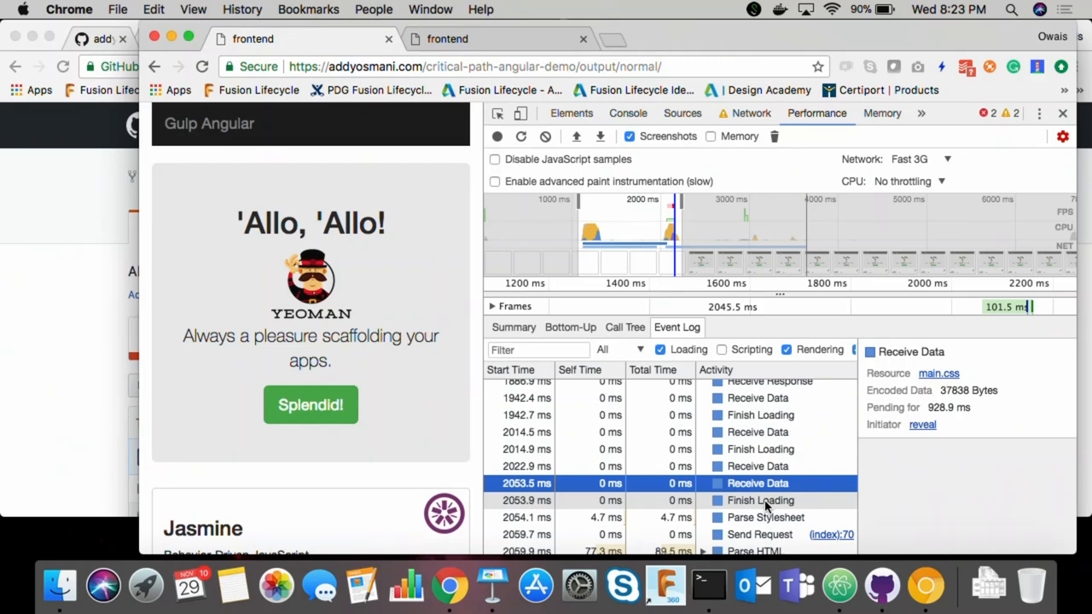
scroll("down", 3)
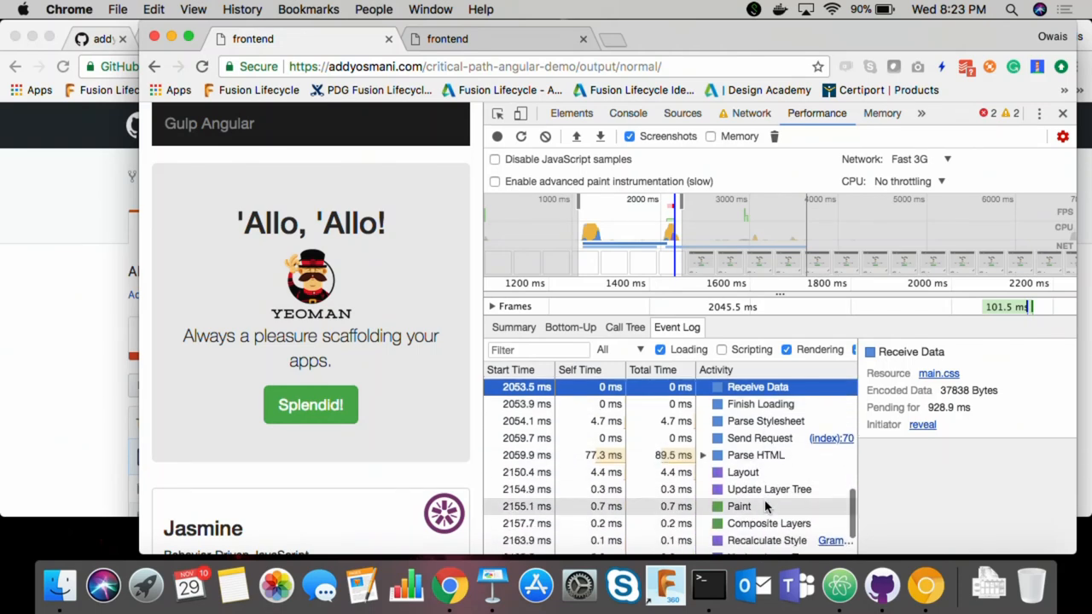
left_click(739, 506)
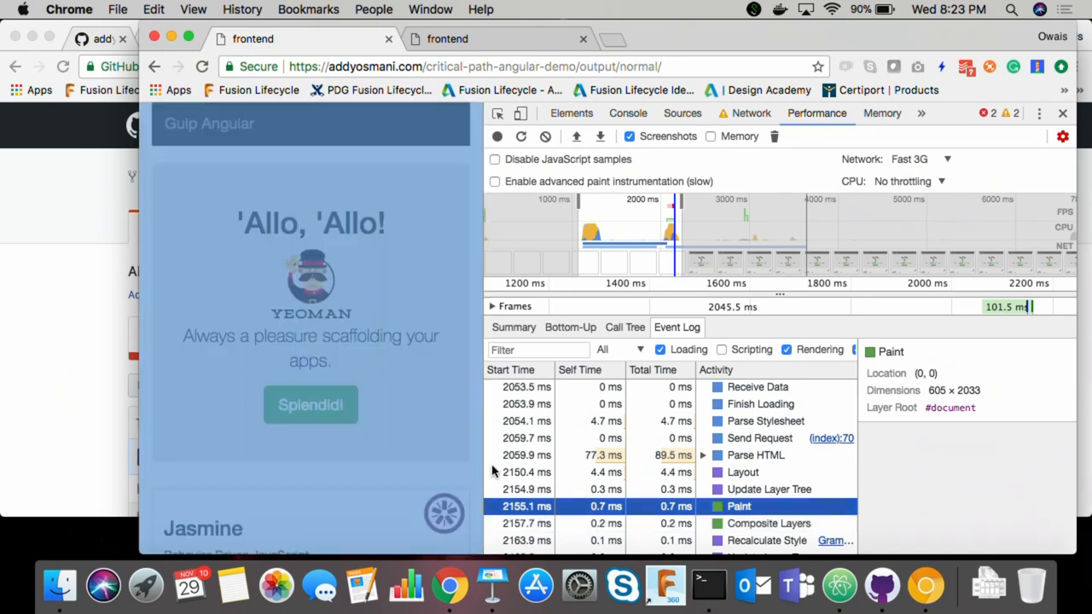
- Record a Fast 3G performance profile while reloading the critical-CSS demo page
left_click(447, 39)
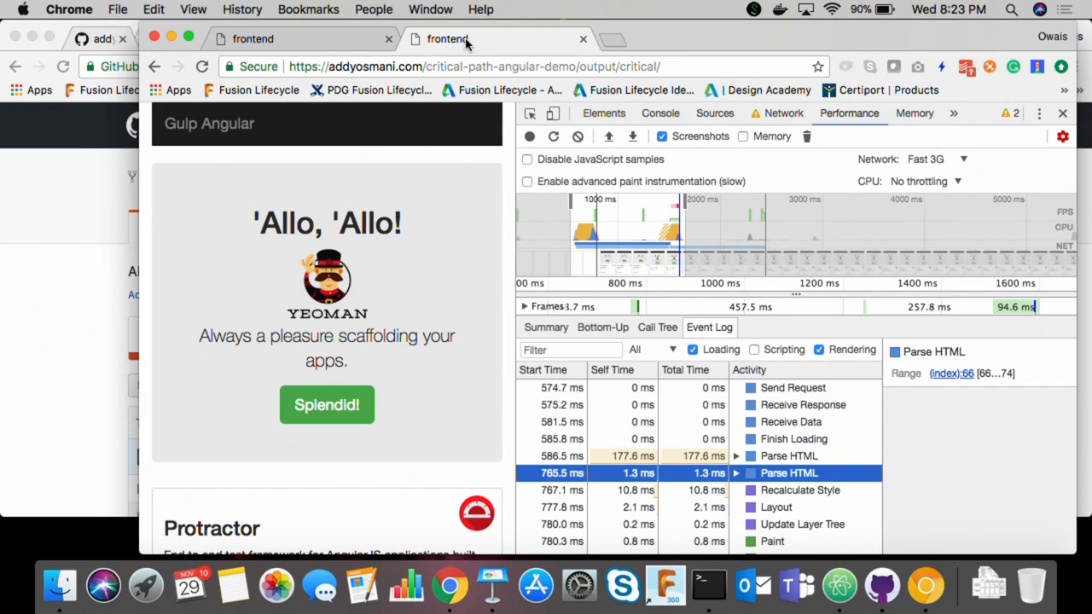
mouse_move(554, 137)
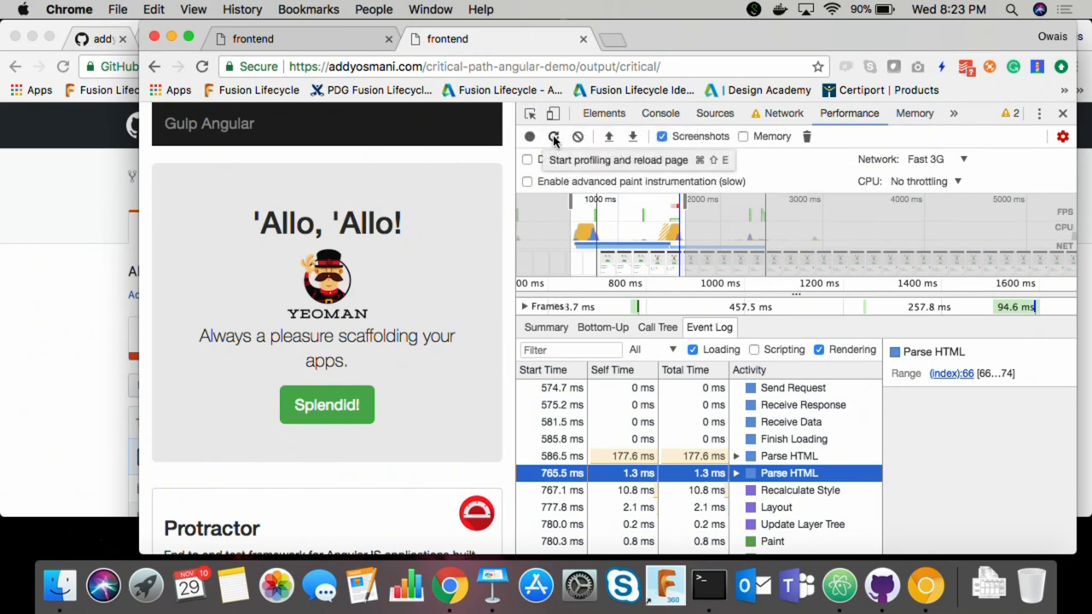
left_click(554, 137)
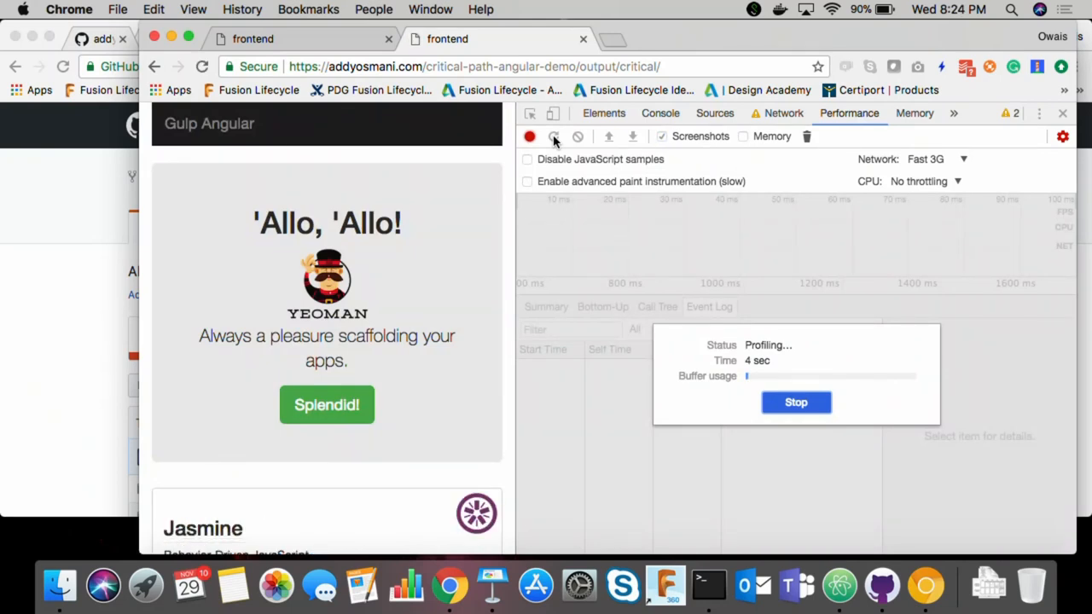
left_click(795, 402)
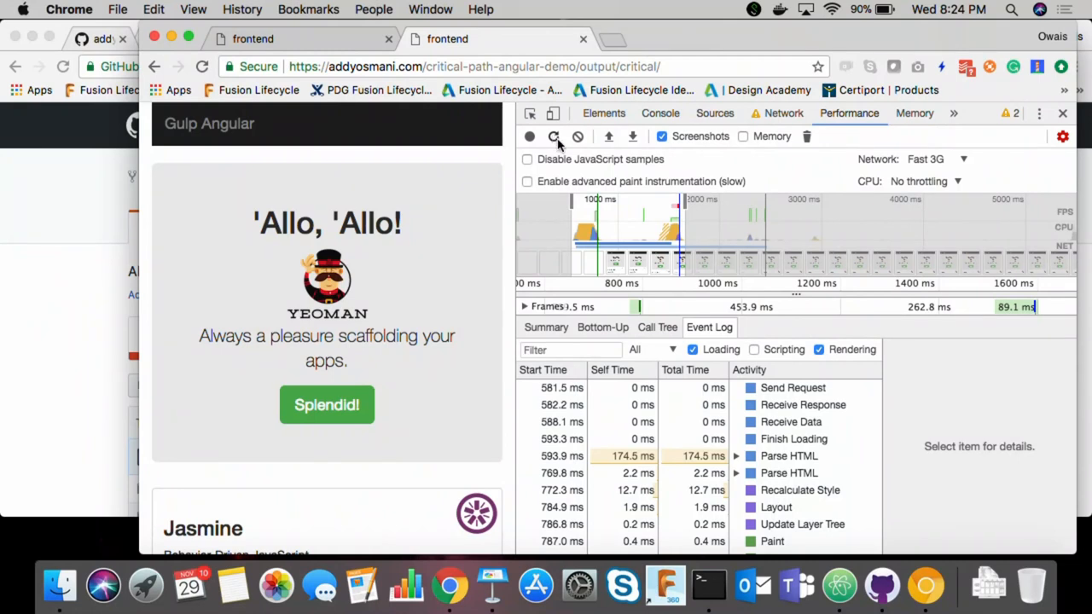
- Inspect the page request, Receive Data, loading event and first Paint at 787 ms
left_click(793, 388)
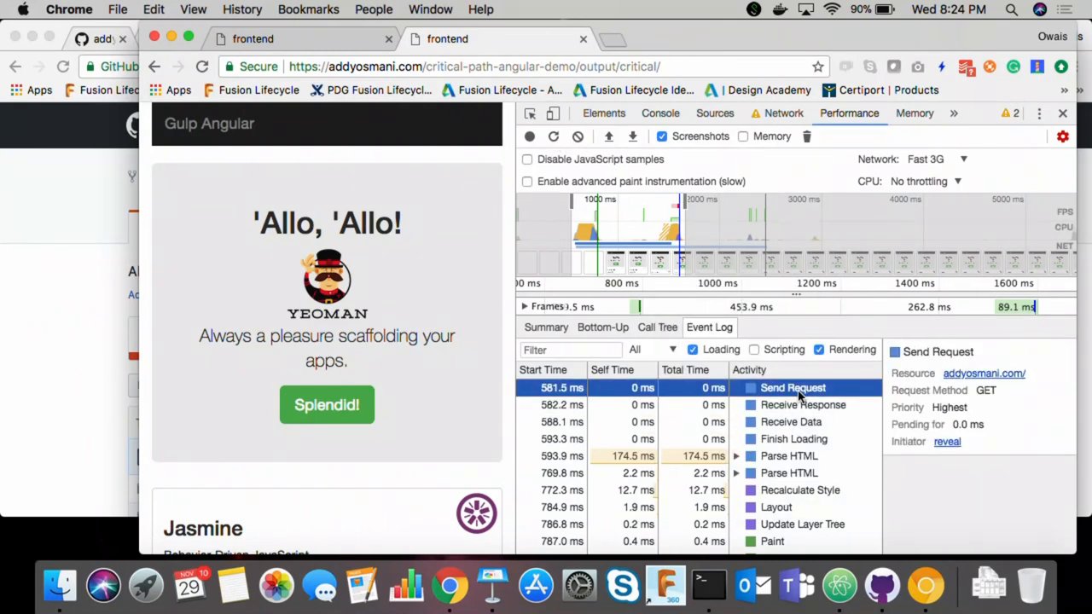
mouse_move(806, 414)
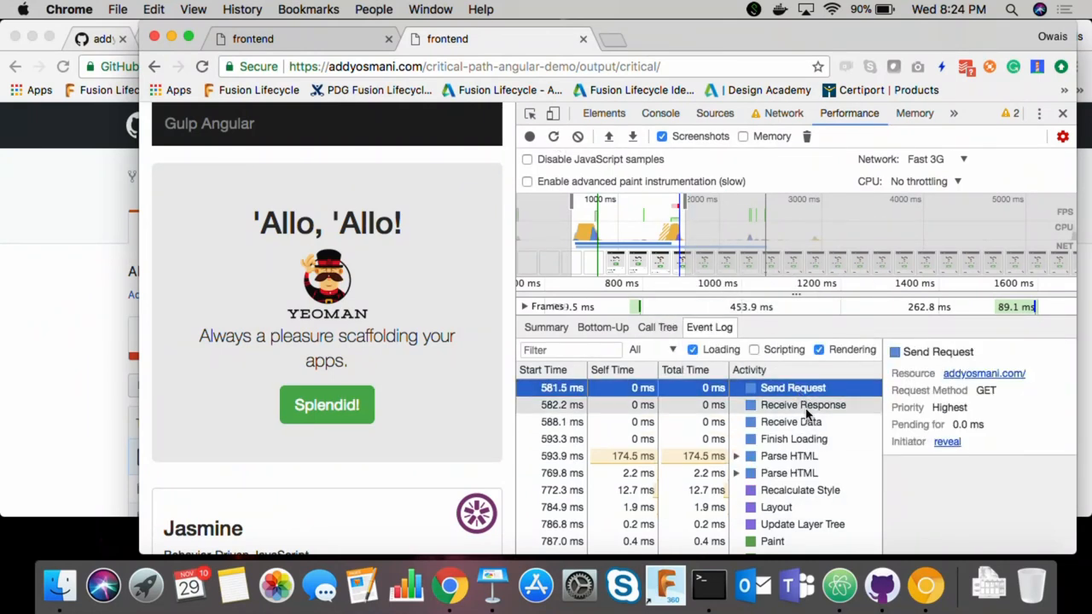
left_click(791, 422)
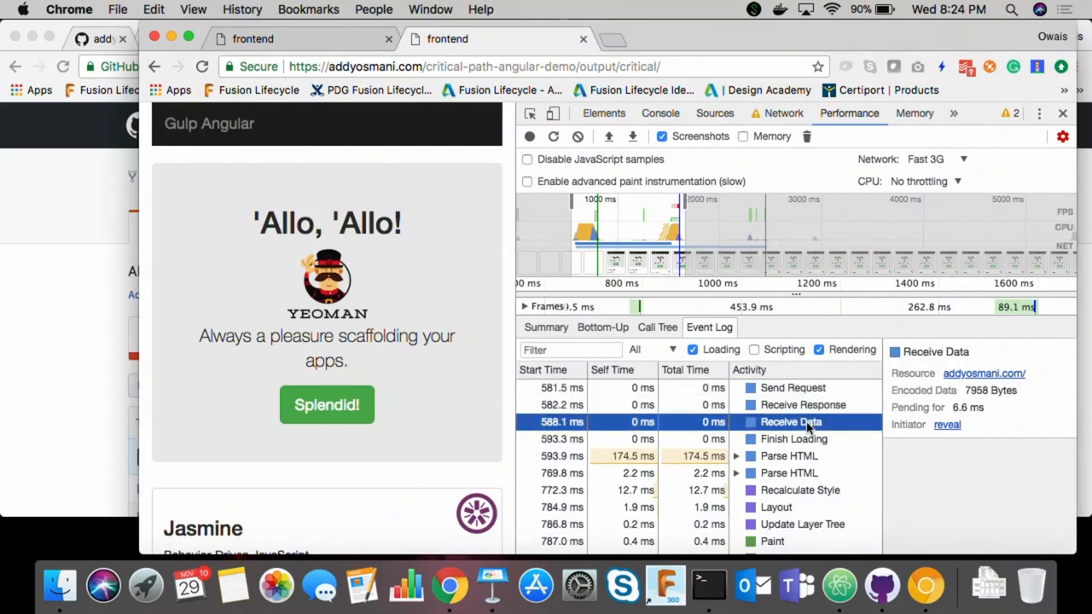
left_click(789, 473)
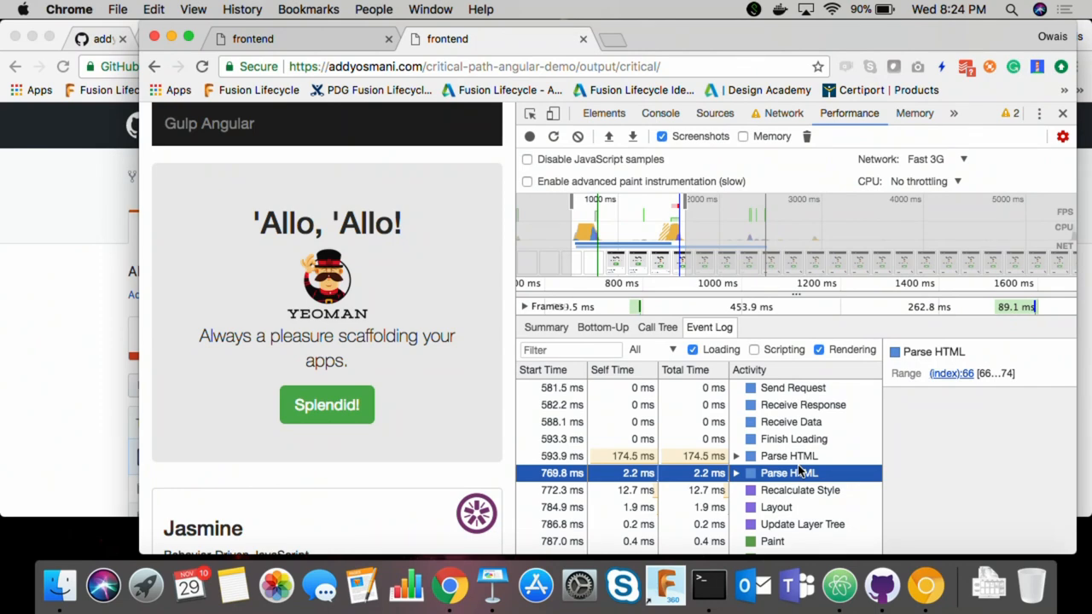
left_click(773, 541)
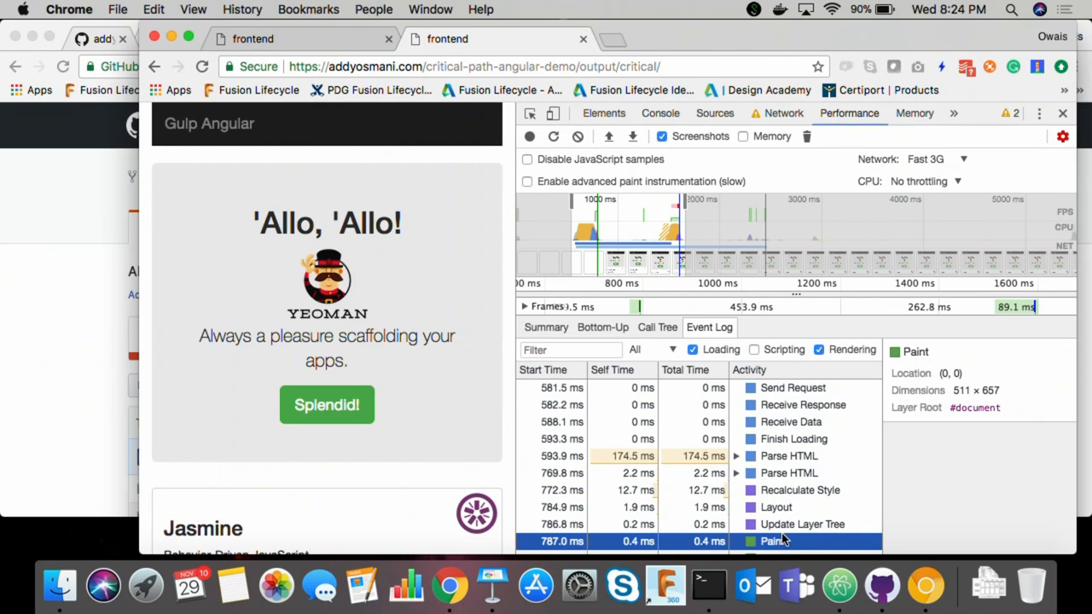
mouse_move(766, 533)
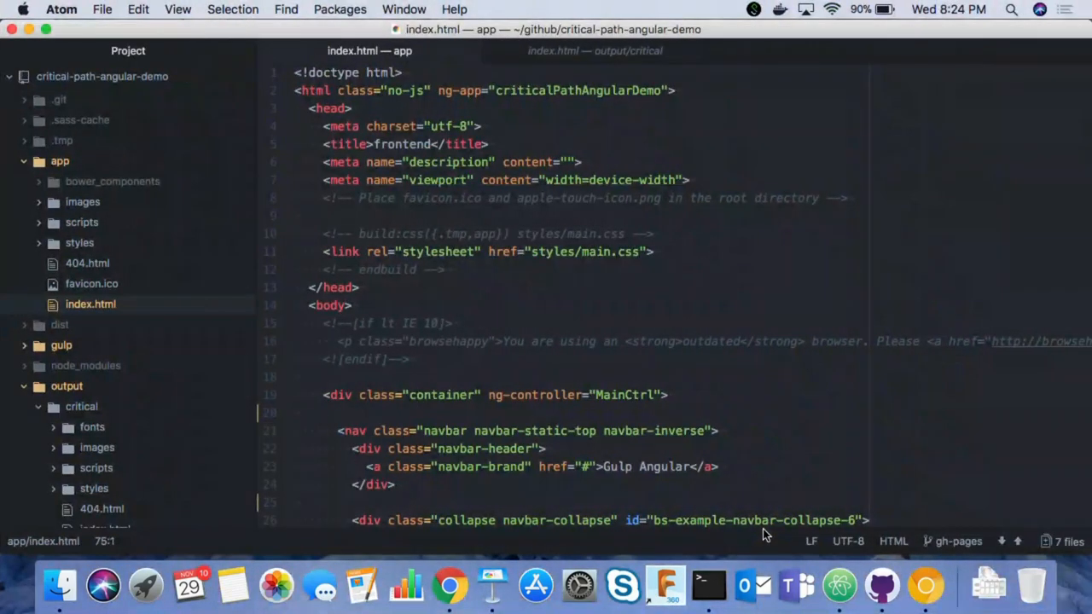
- Show the critical index.html's inlined head CSS and its loadCSS call for styles/site.css
left_click(595, 51)
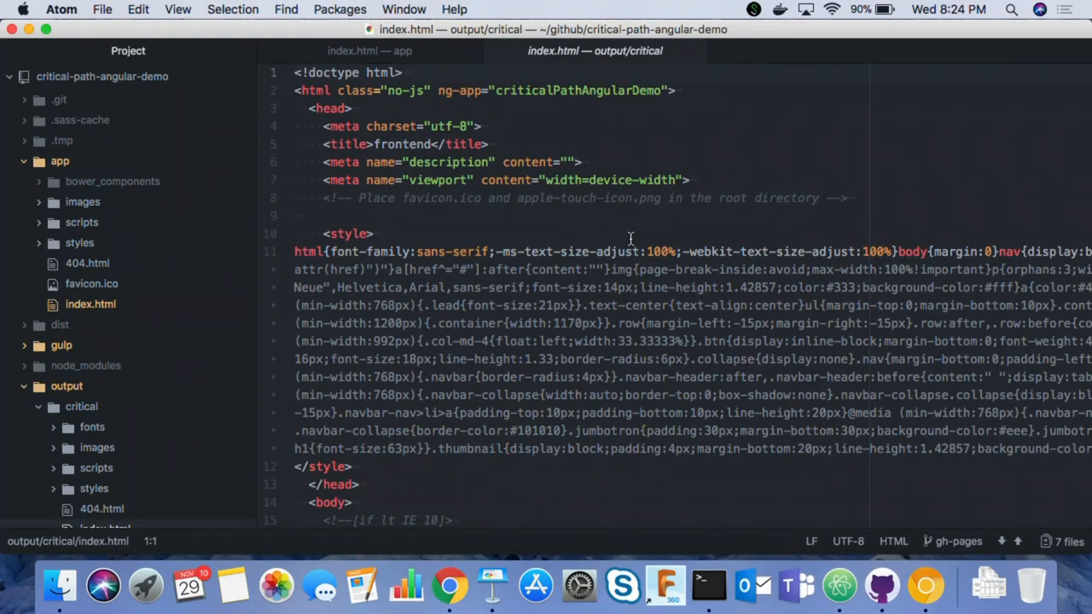
left_click(296, 72)
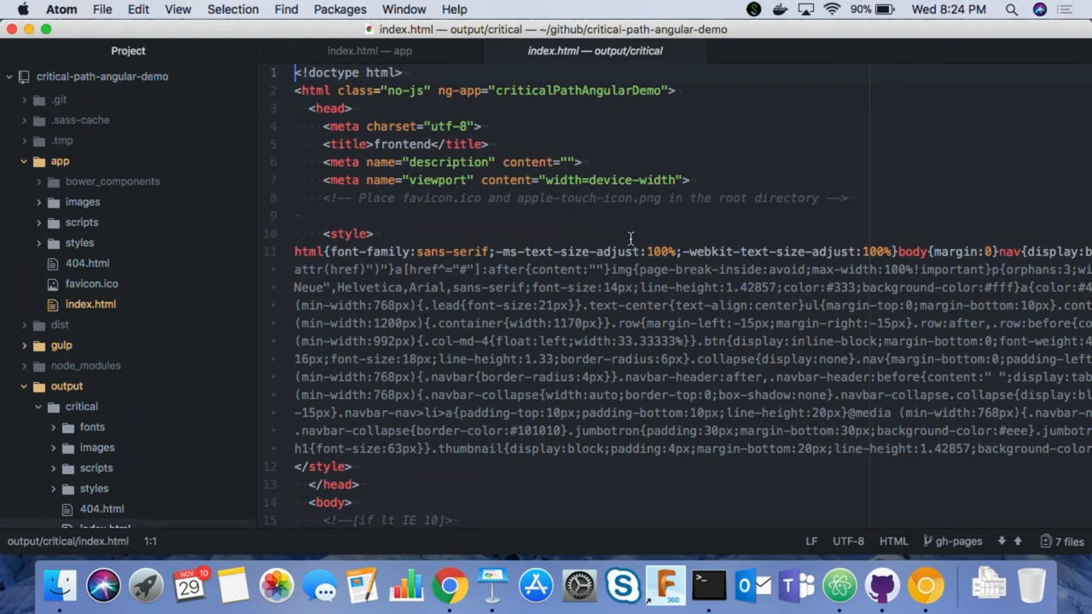
scroll("down", 3)
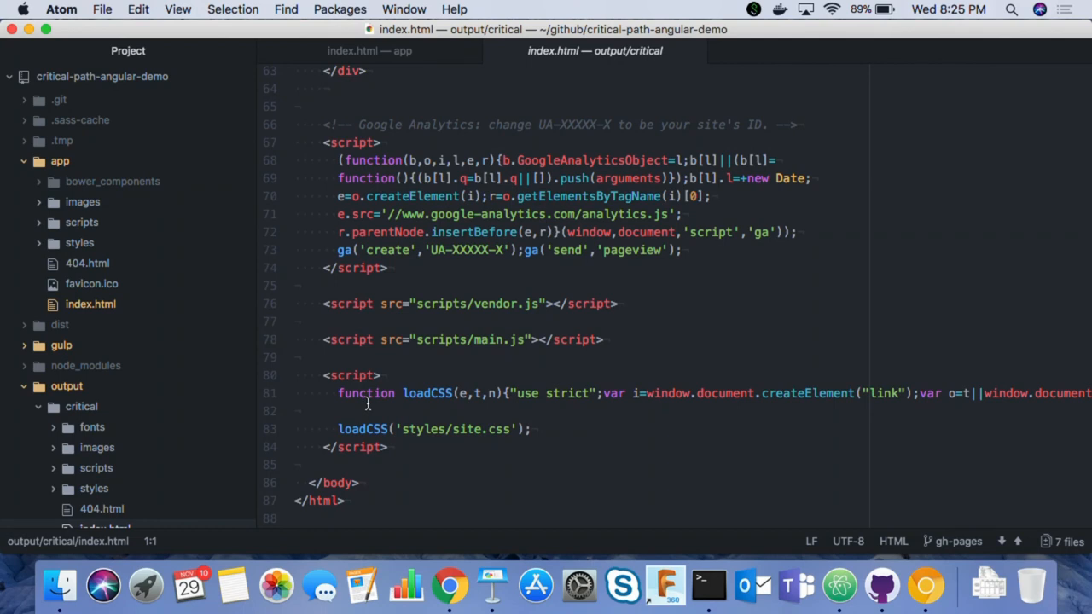
mouse_move(450, 587)
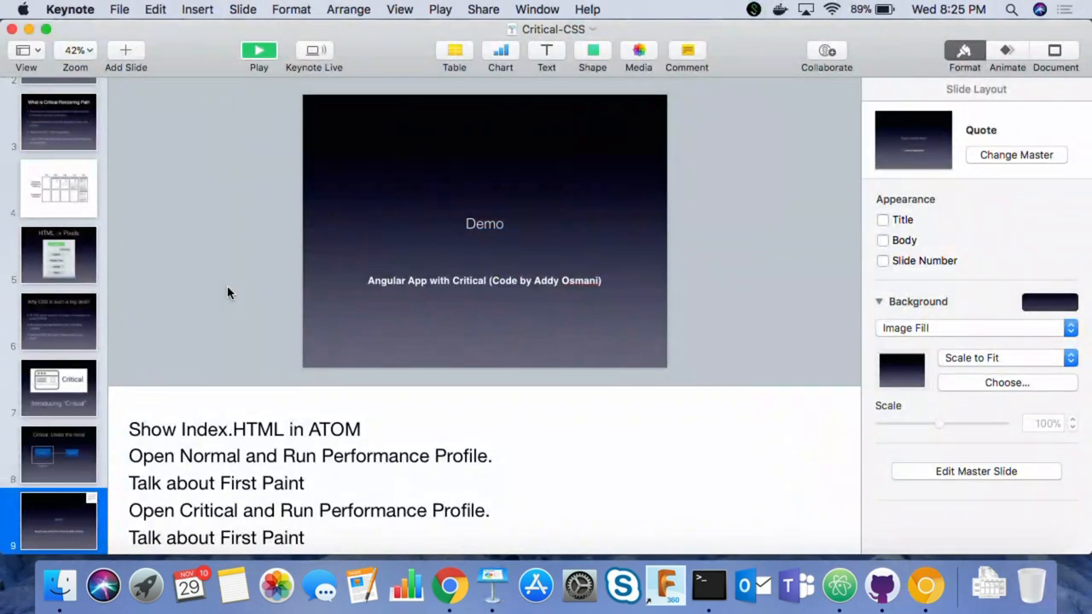
left_click(258, 51)
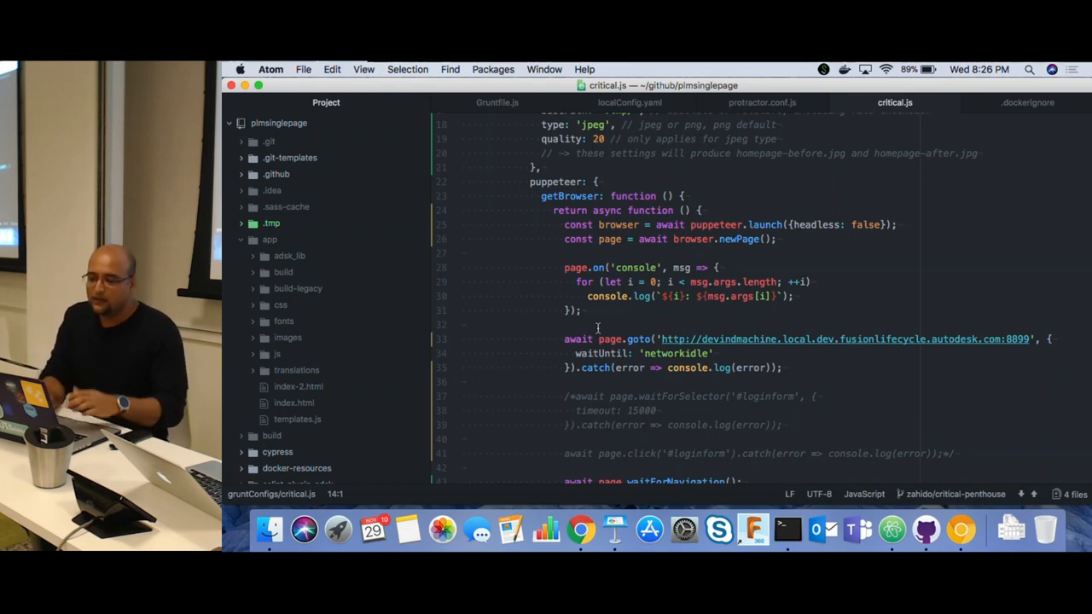
mouse_move(580, 531)
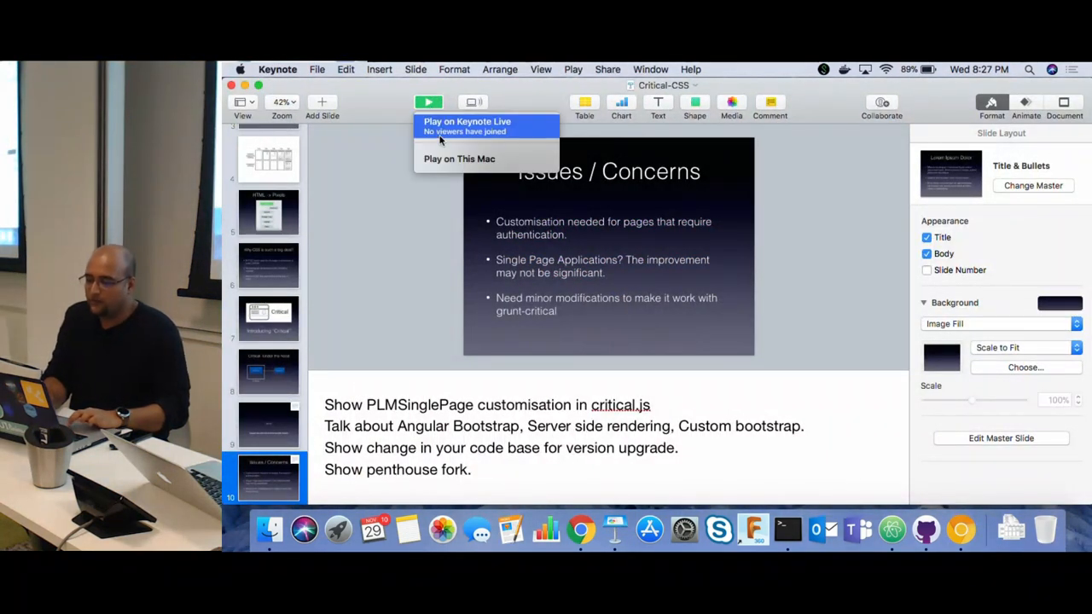
mouse_move(459, 158)
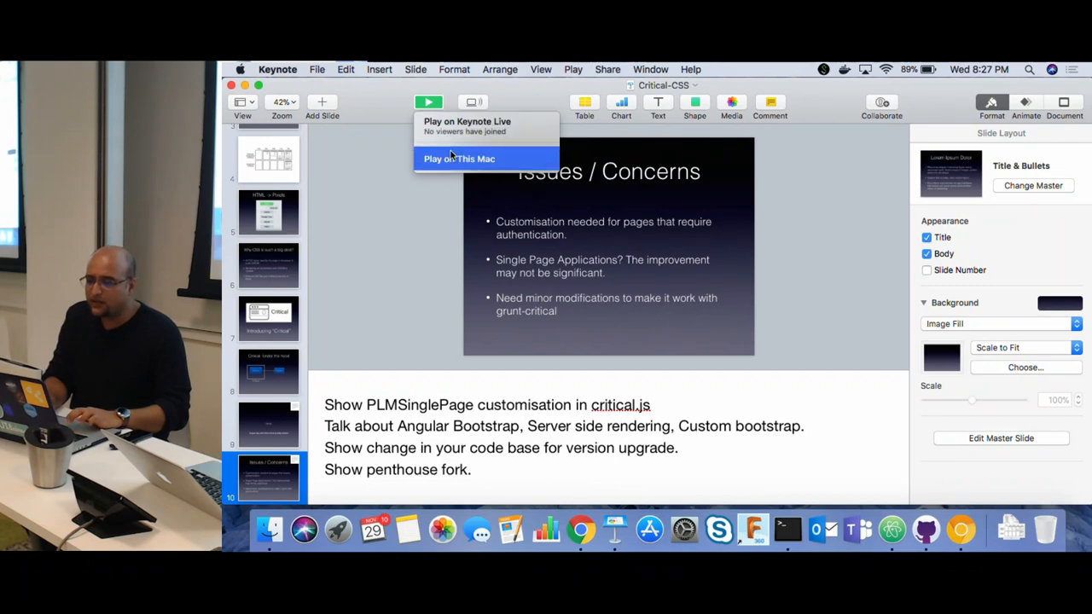